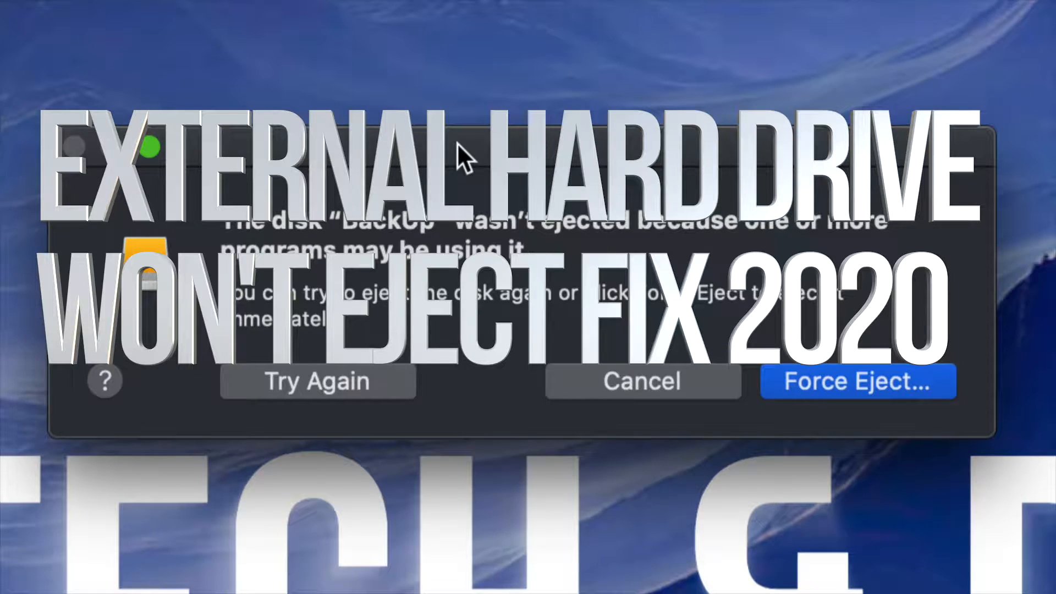
pyautogui.moveTo(575, 323)
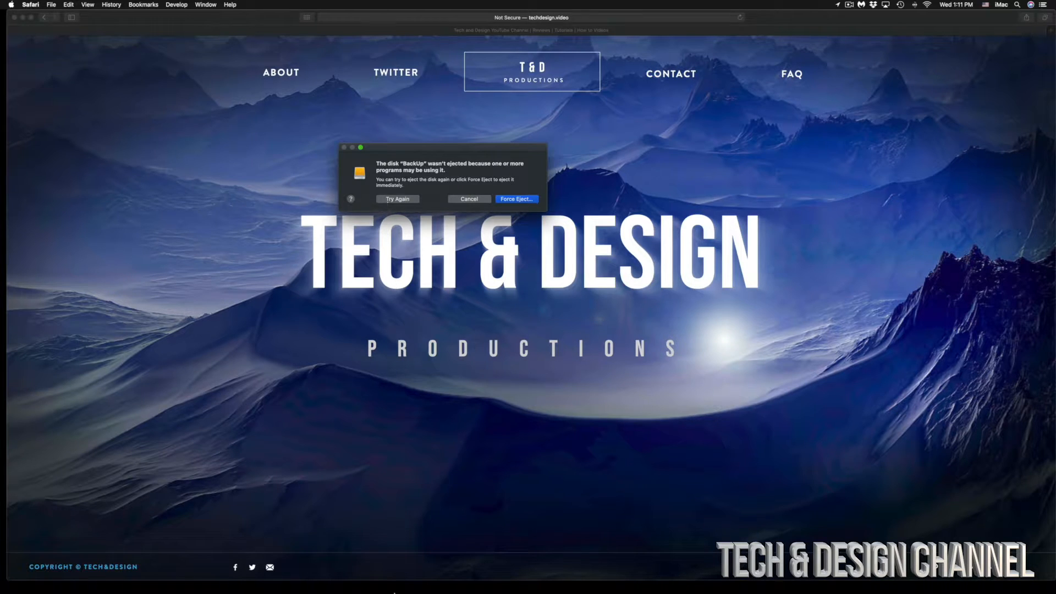
pyautogui.moveTo(219, 572)
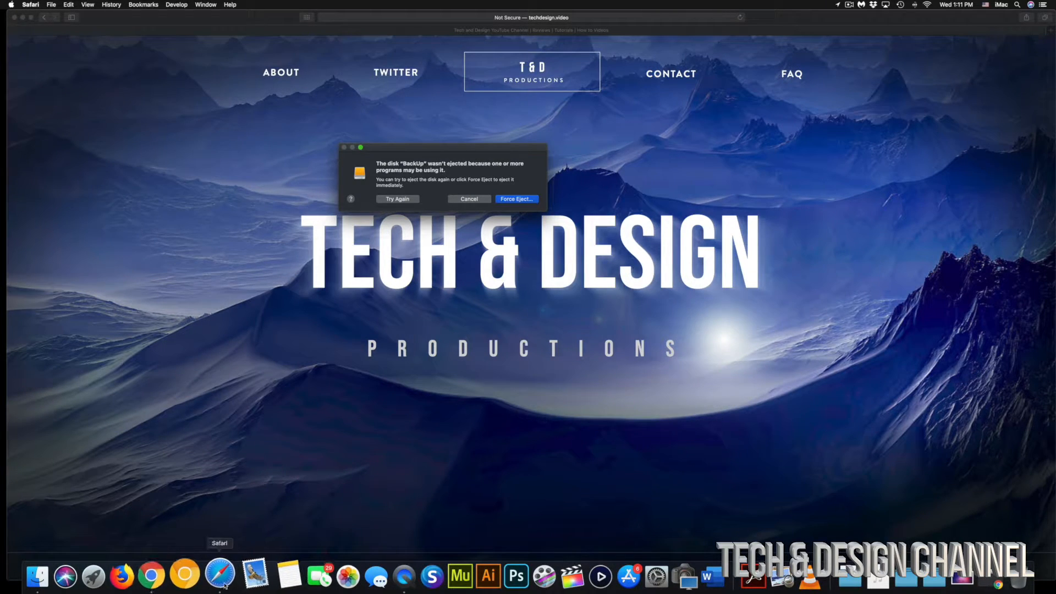
# Quit Adobe Illustrator 2020 from its Dock menu so it releases the BackUp drive.
pyautogui.rightClick(166, 575)
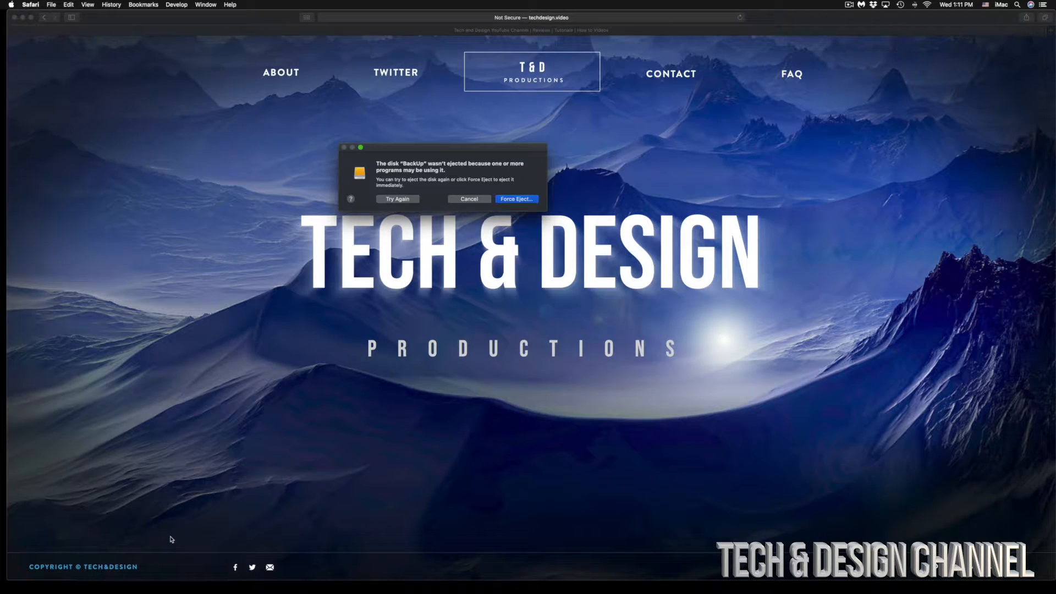
pyautogui.moveTo(349, 576)
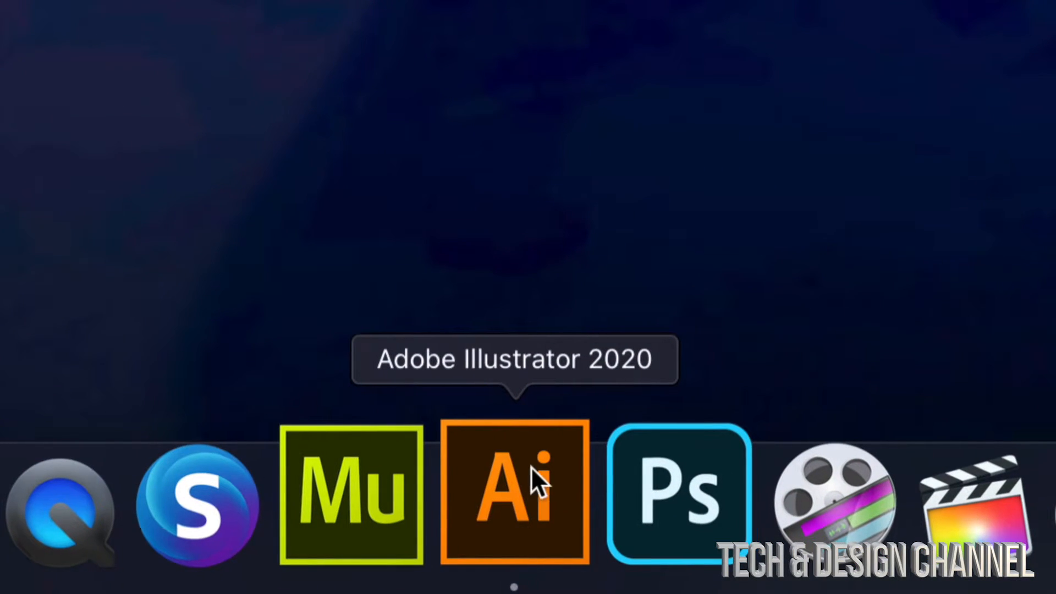
pyautogui.rightClick(513, 492)
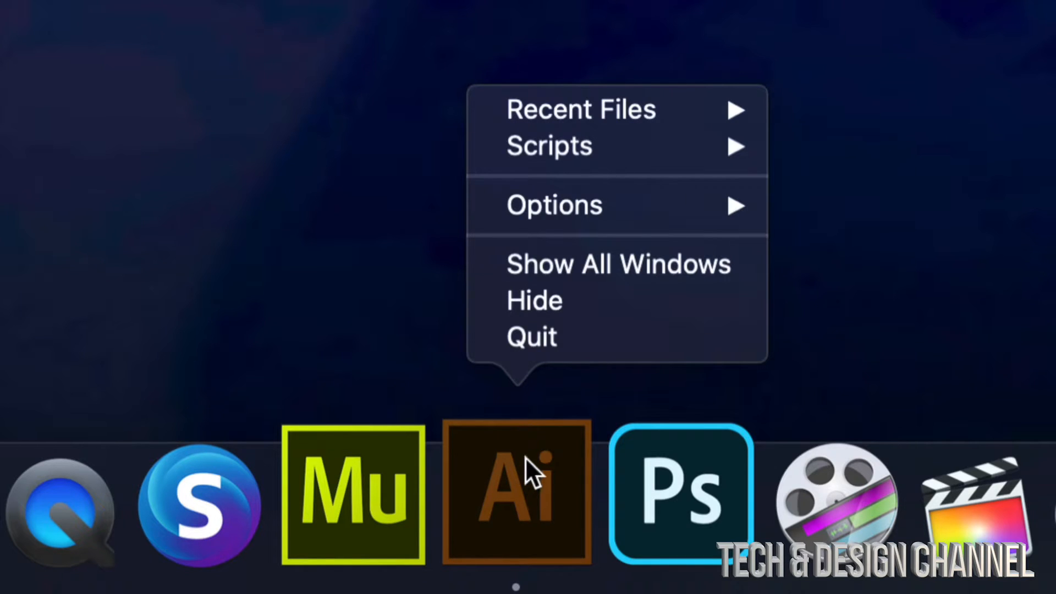
pyautogui.click(531, 336)
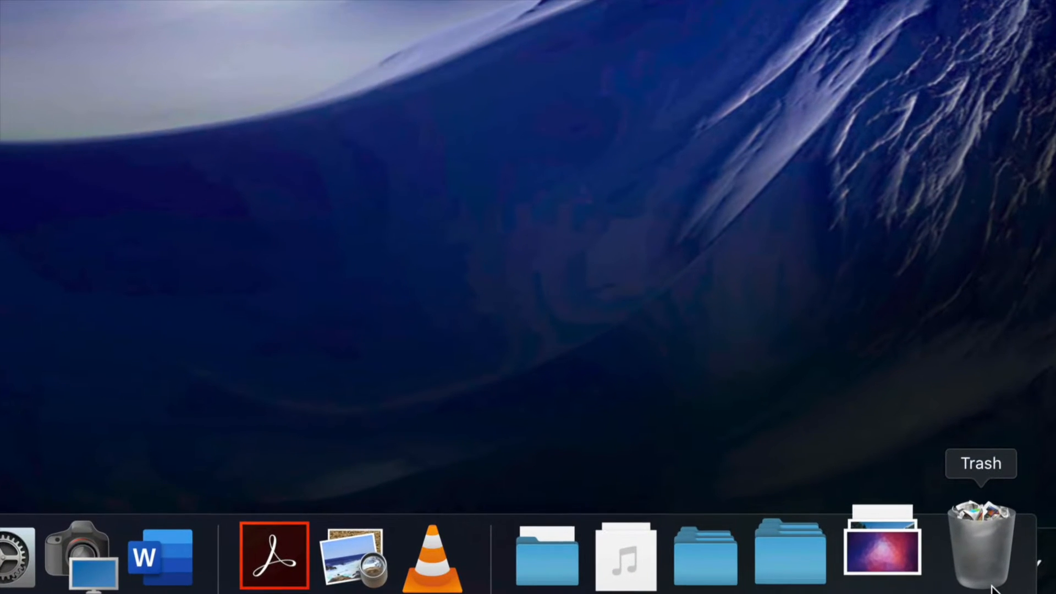
# Empty the Trash from its Dock menu so deleted files stop holding the drive.
pyautogui.rightClick(987, 553)
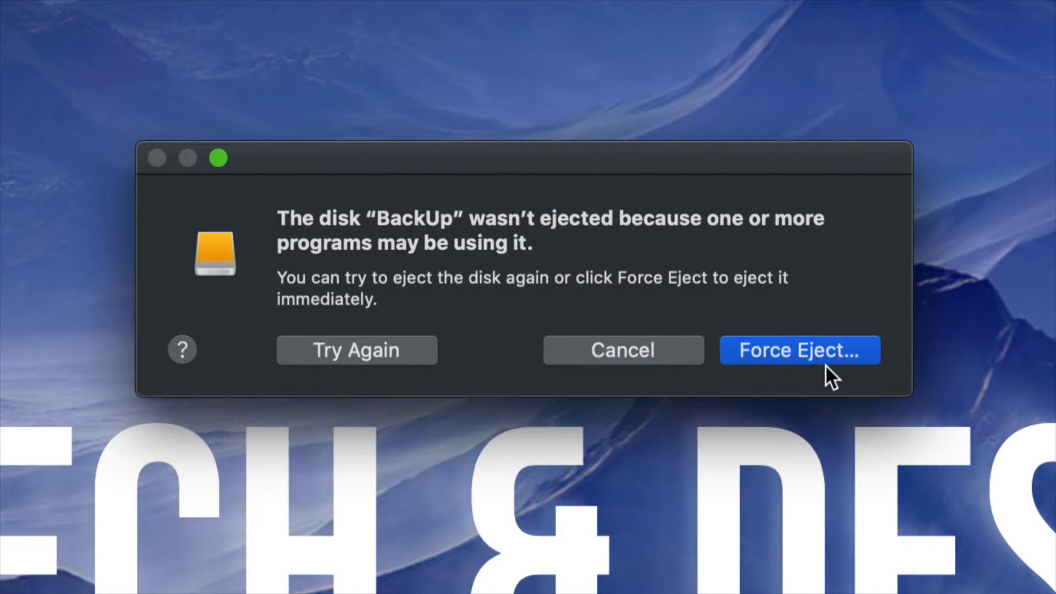
pyautogui.moveTo(427, 367)
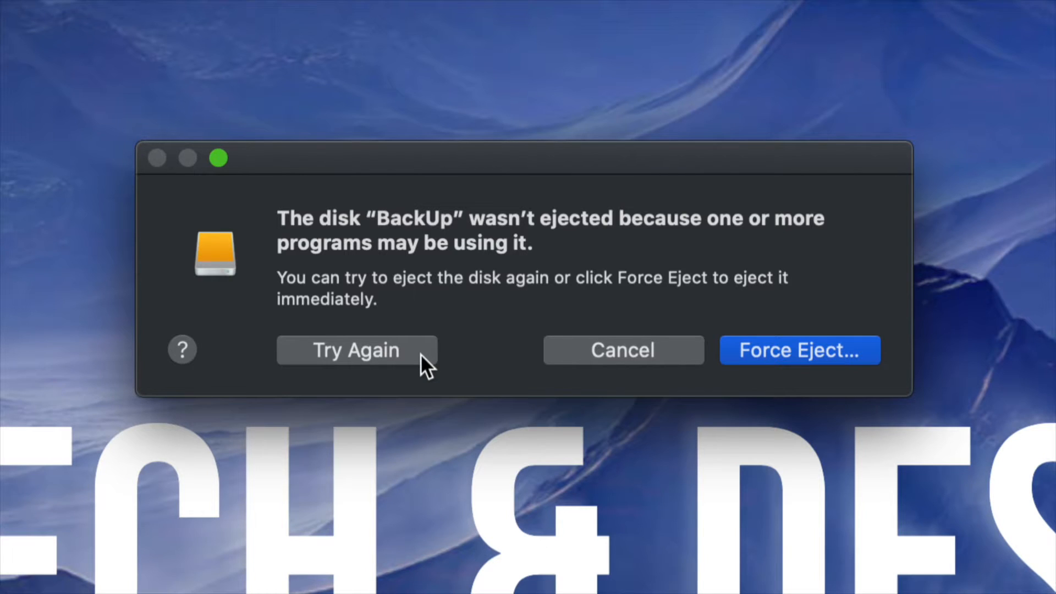
# Choose Try Again in the eject alert to attempt ejecting BackUp once more.
pyautogui.click(355, 350)
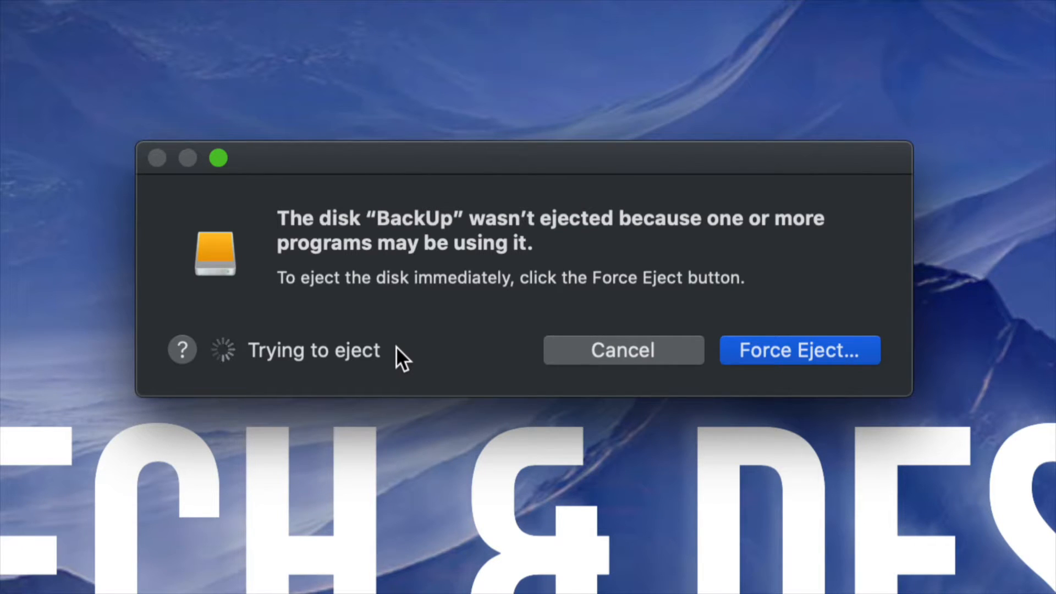
pyautogui.moveTo(845, 367)
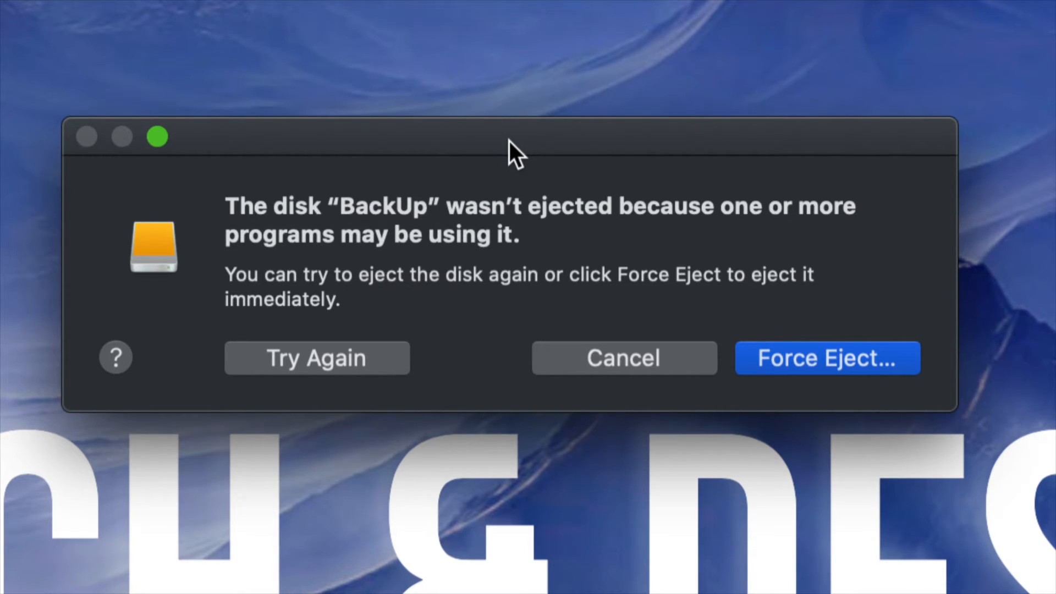
pyautogui.moveTo(788, 314)
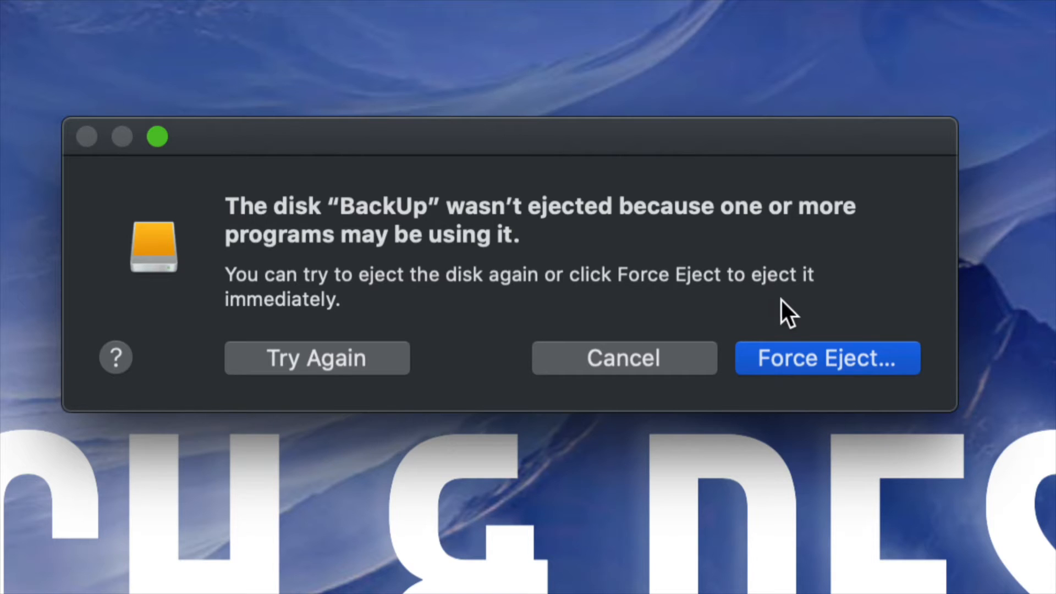
# Force-eject the BackUp drive and confirm it in the warning sheet.
pyautogui.click(827, 357)
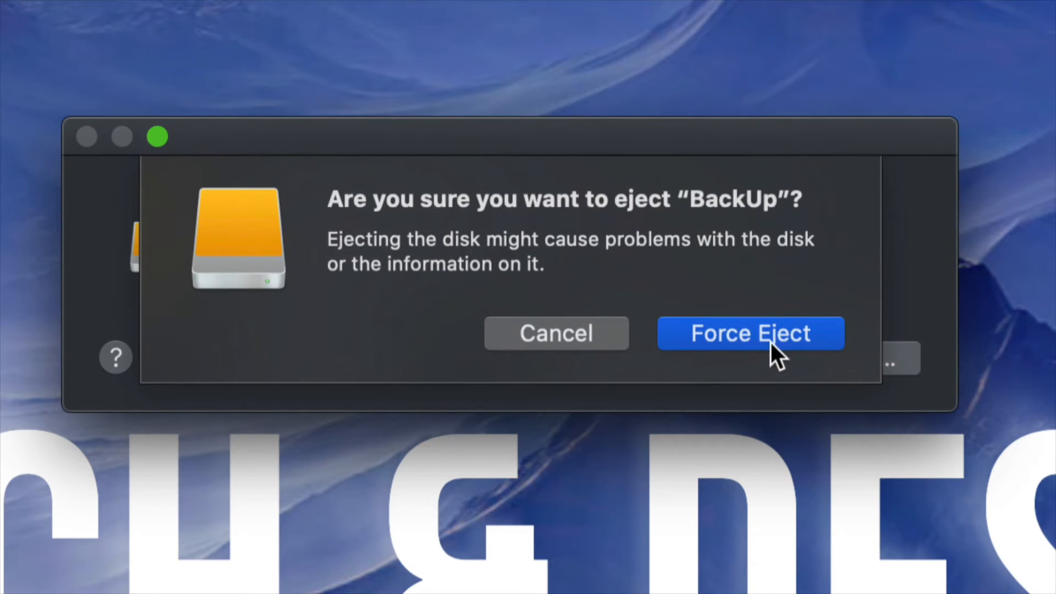
pyautogui.click(750, 332)
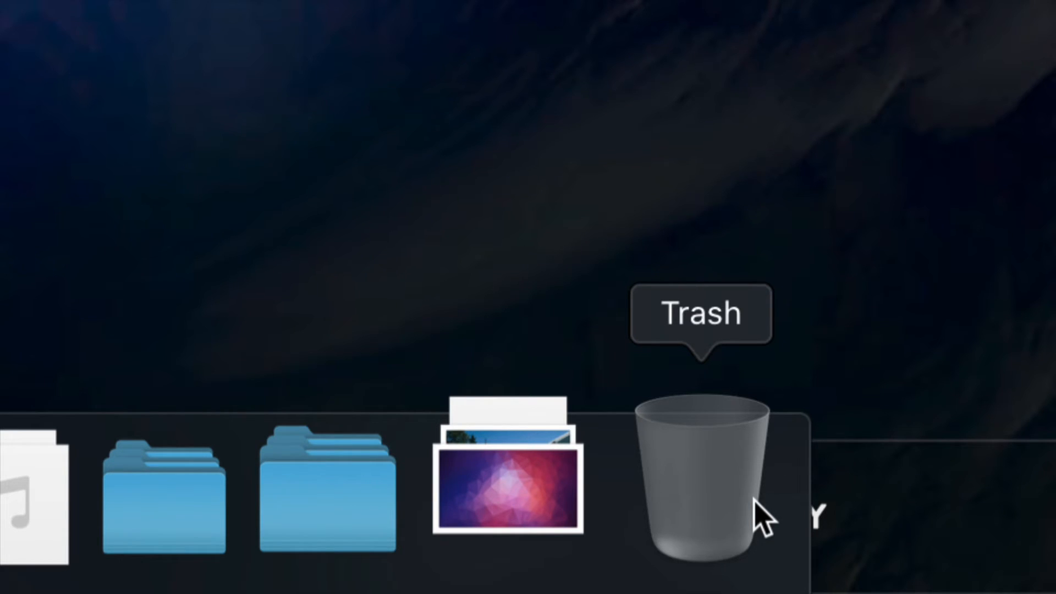
pyautogui.moveTo(721, 464)
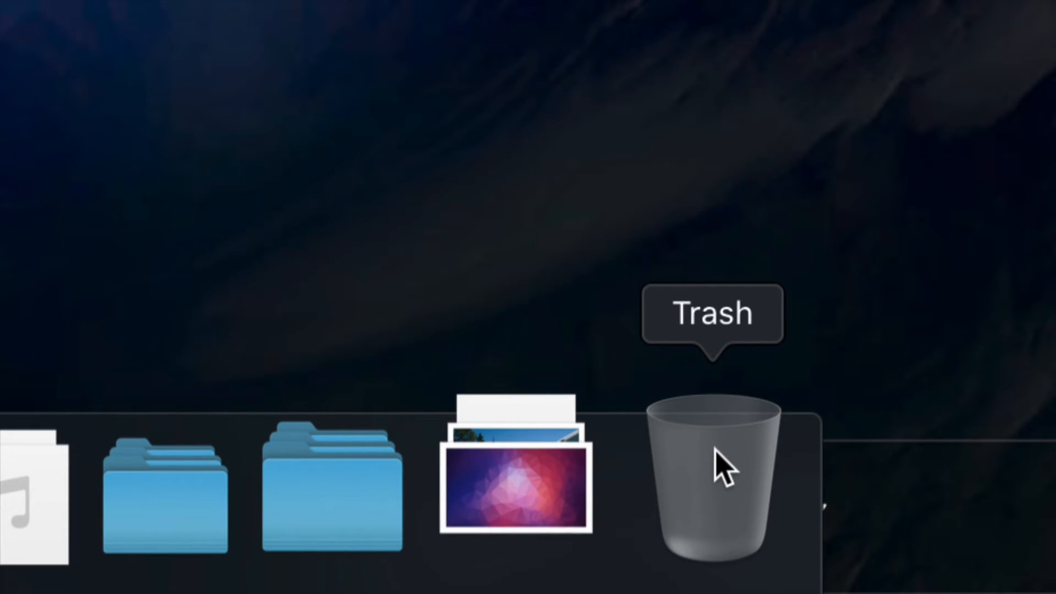